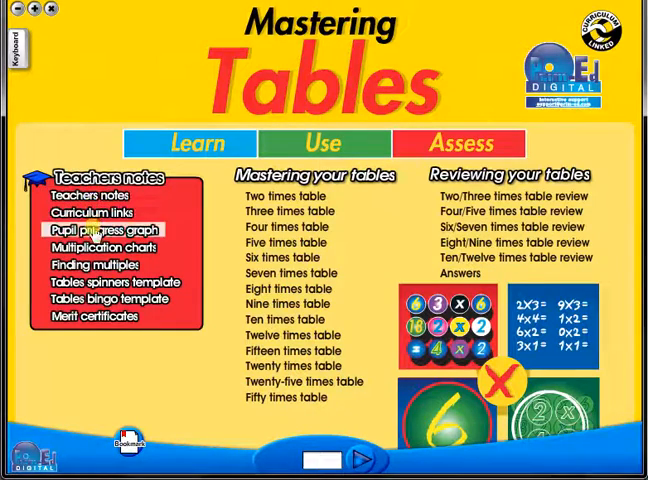
mouse_move(282, 258)
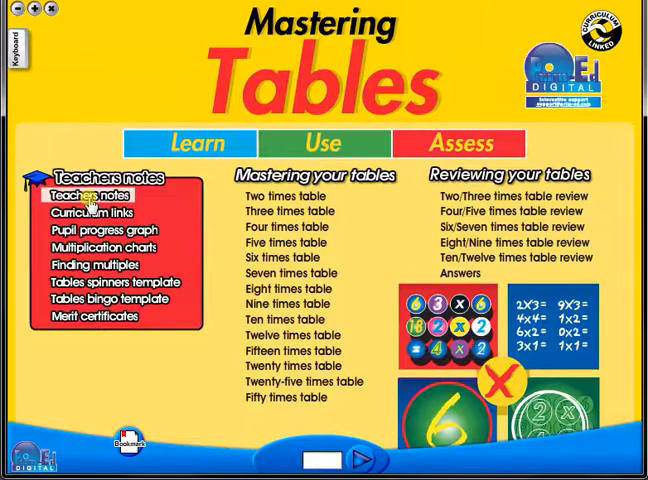
Step: Open the teachers notes and turn through their first pages
click(88, 195)
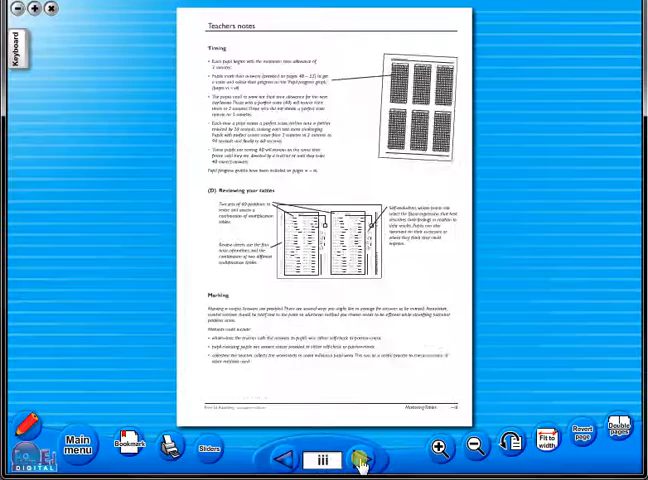
click(360, 457)
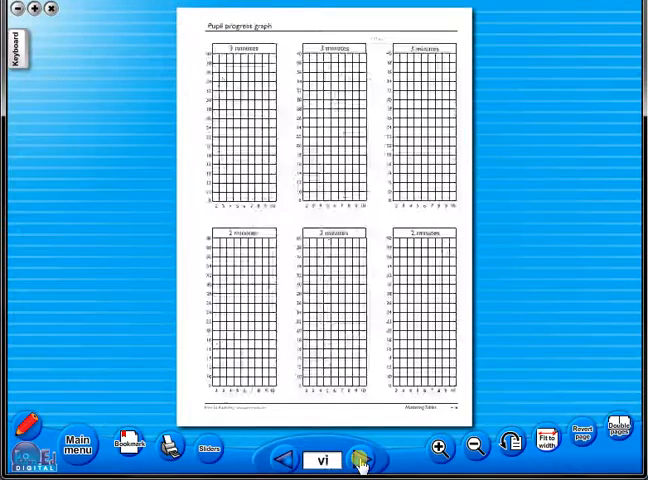
click(77, 445)
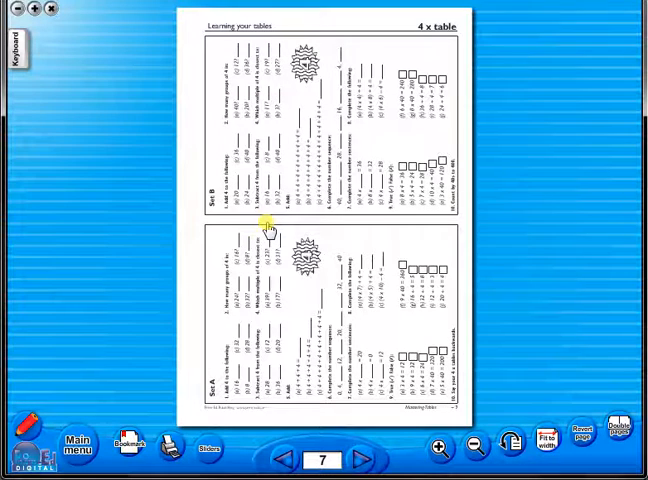
Step: Page past the 4 x table assessment to the Finding multiples and Tables spinners spread
click(362, 459)
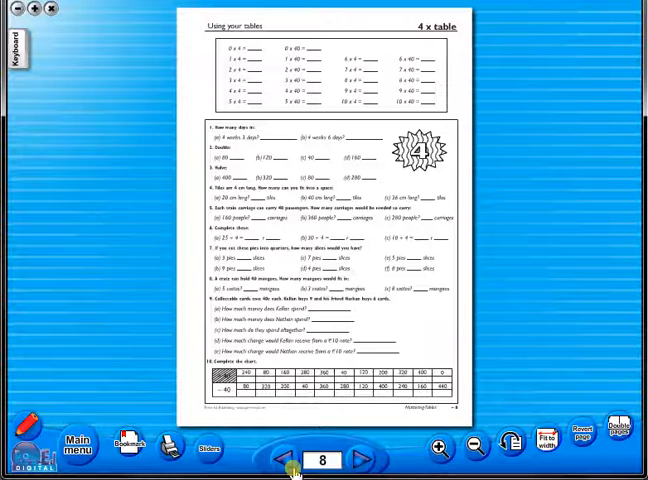
click(360, 457)
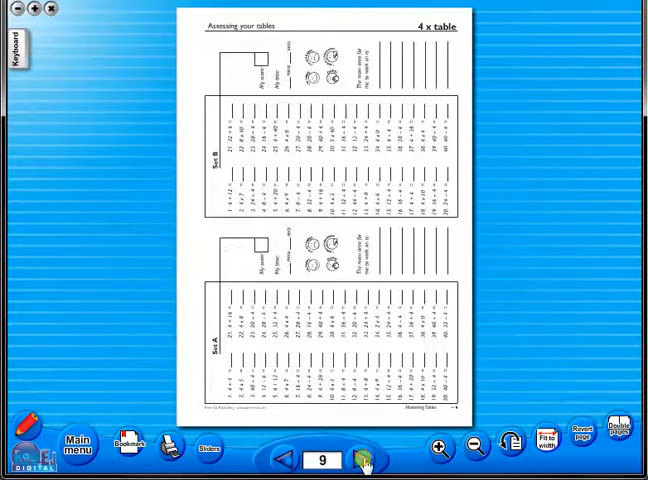
click(362, 458)
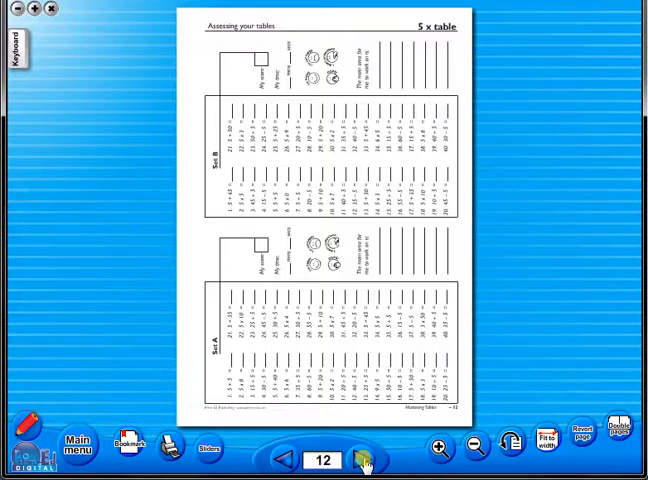
click(359, 460)
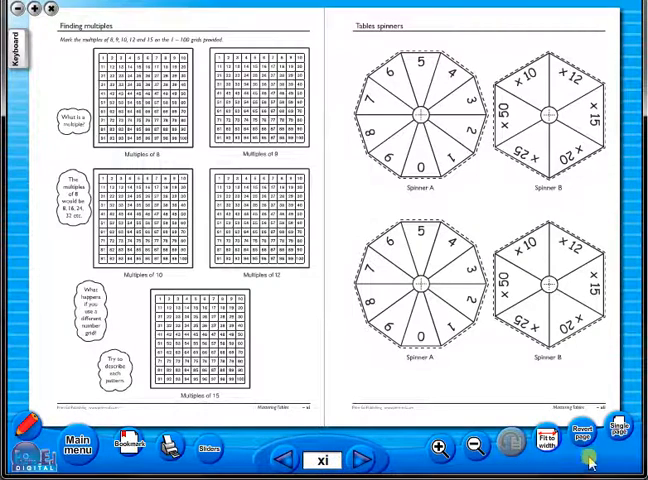
Step: Switch to single-page view and advance past Tables spinners to the Tables bingo page xiii
click(630, 429)
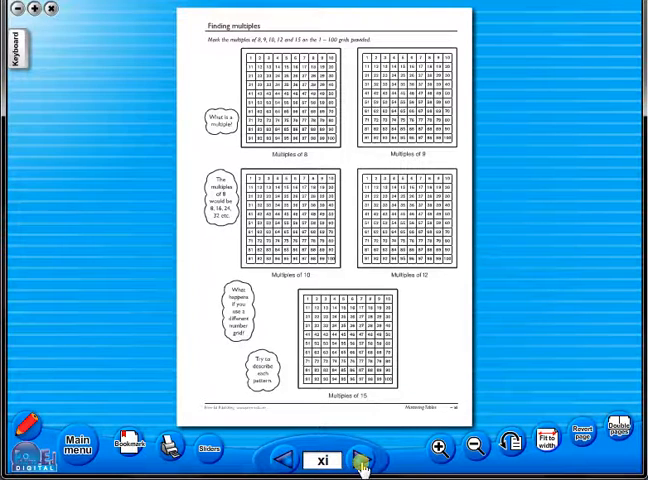
click(360, 458)
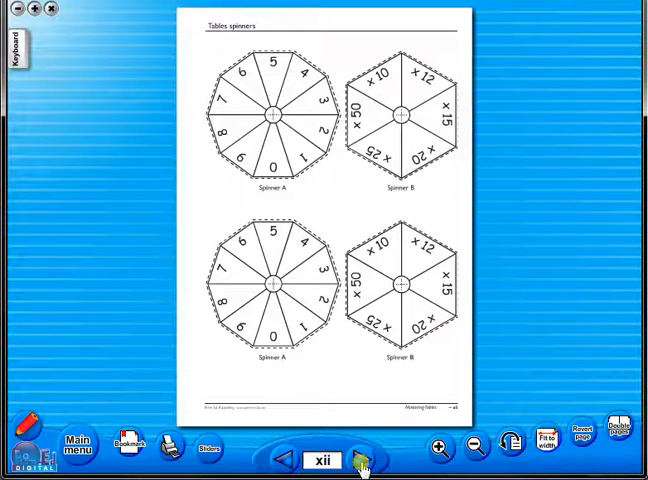
click(362, 455)
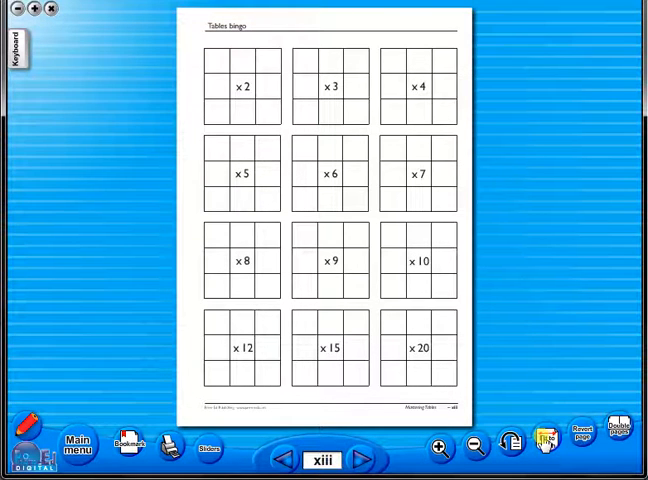
Step: Fit the bingo page to width, scroll it, then revert to normal size and move on
click(443, 449)
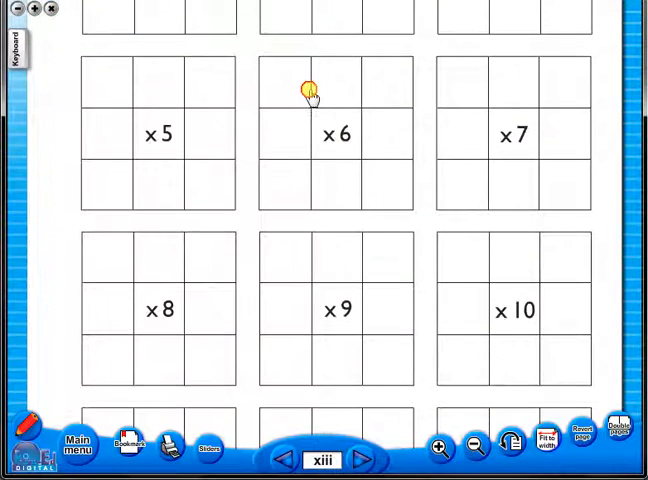
scroll(down, 3)
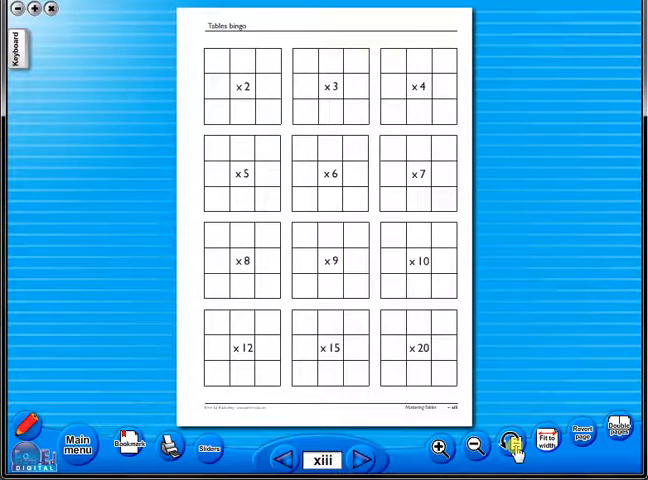
click(512, 446)
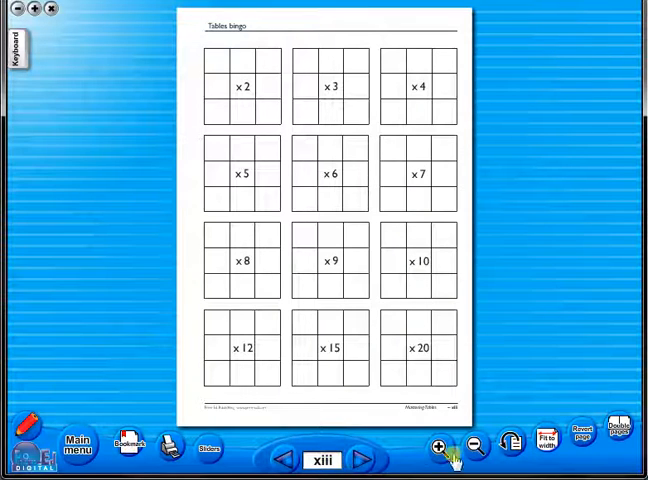
click(359, 456)
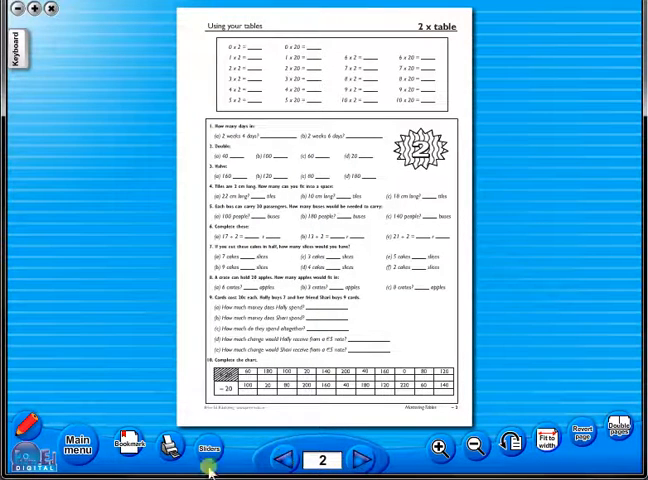
Step: Cancel the Print dialog and turn to the page 5 Using your tables 3 x table worksheet
click(167, 448)
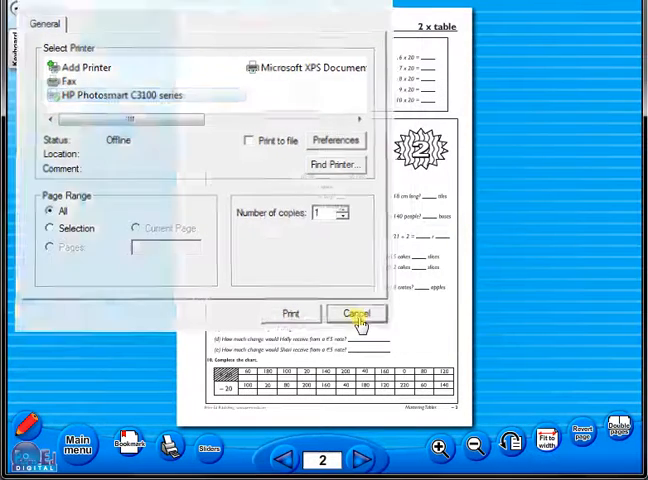
click(356, 313)
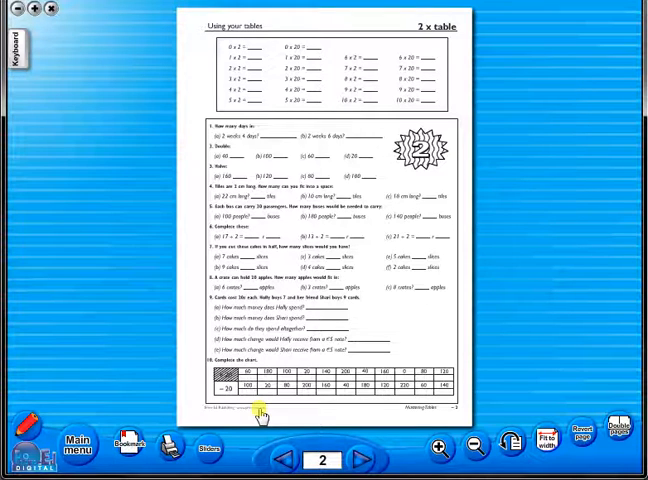
click(131, 448)
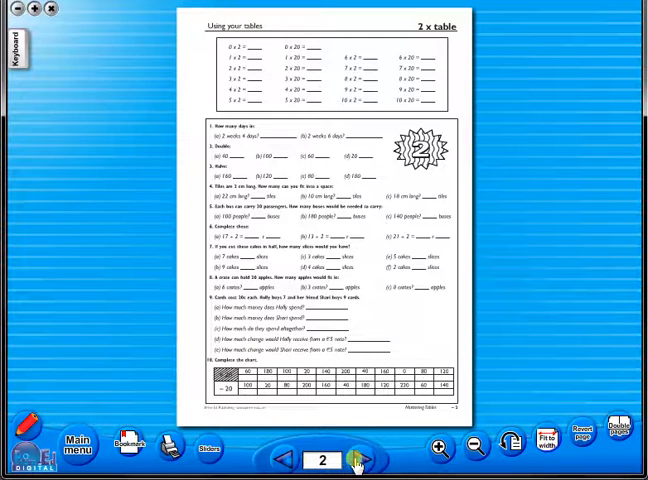
click(358, 457)
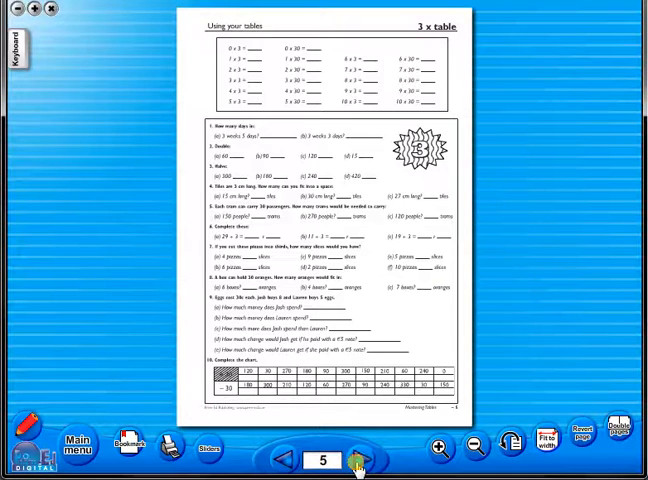
Step: Jump to the page 2 bookmark from the Bookmarks panel
click(127, 444)
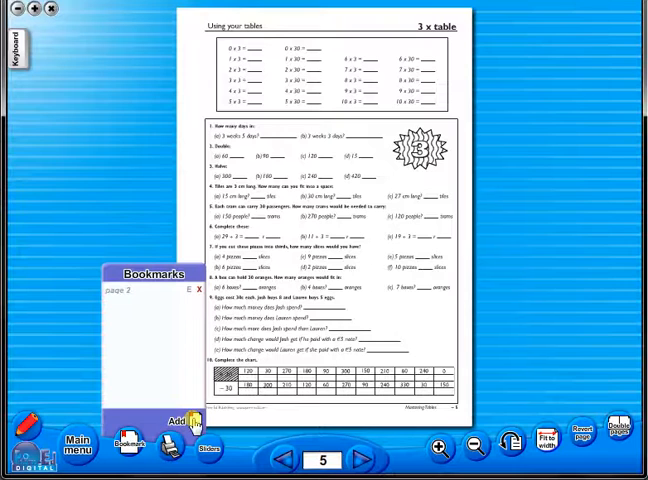
click(290, 462)
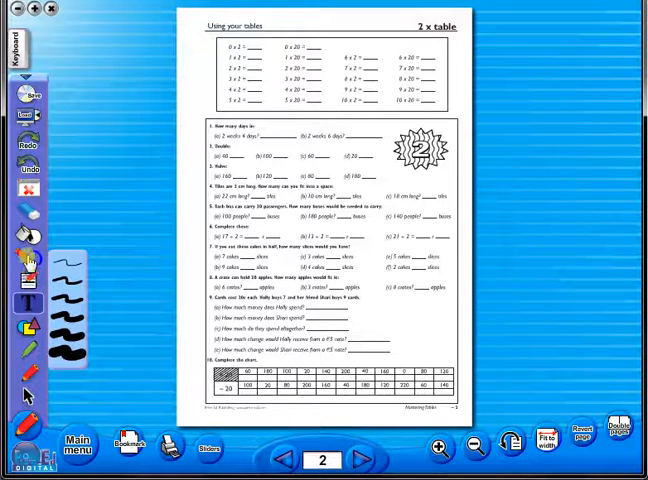
Step: Choose a pen thickness and draw a stroke near question 1 on the 2 x table worksheet
click(27, 207)
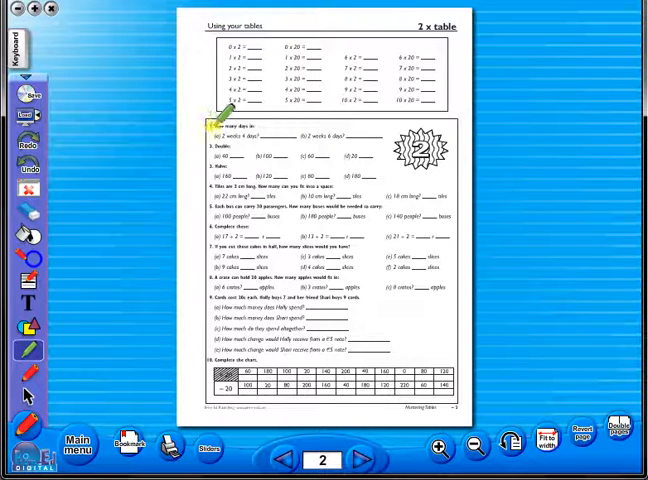
drag(218, 128, 270, 118)
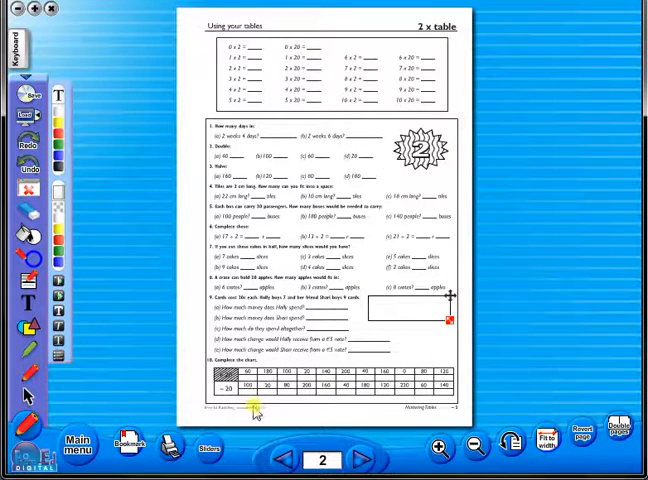
mouse_move(148, 287)
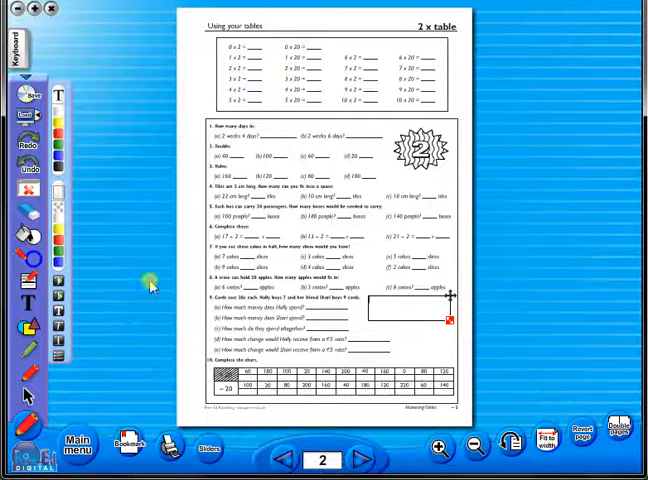
Step: Open and close the on-screen keyboard, then cancel saving the annotations
click(32, 52)
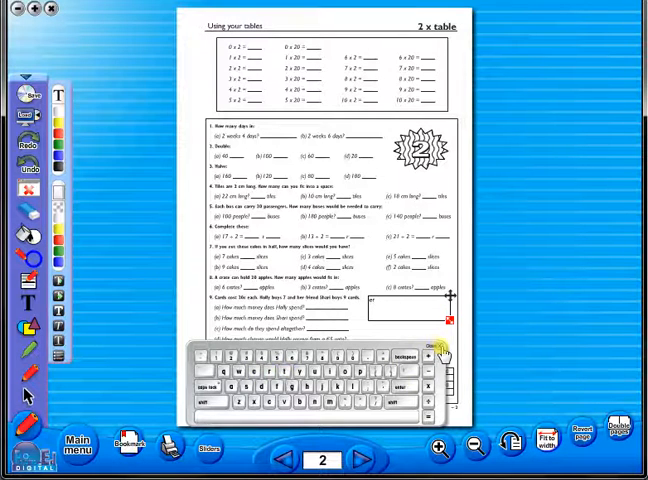
click(440, 340)
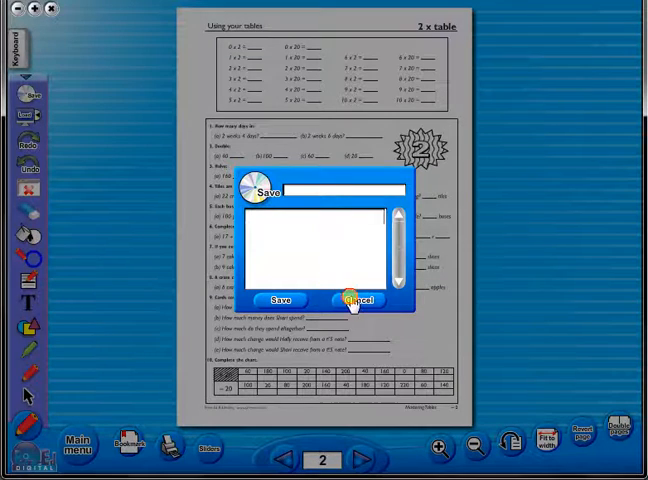
click(356, 300)
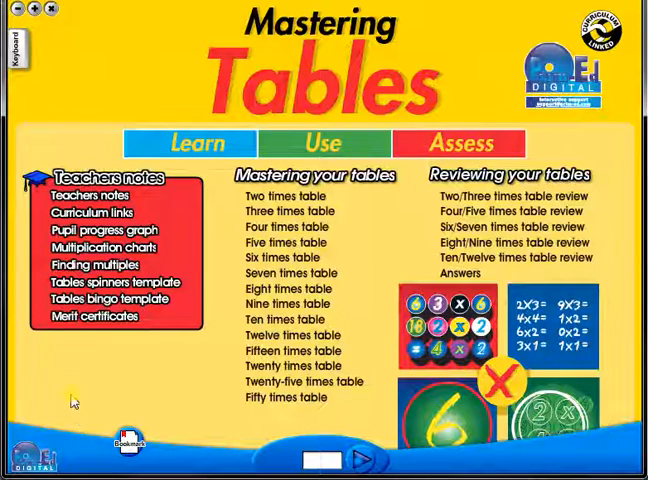
click(100, 231)
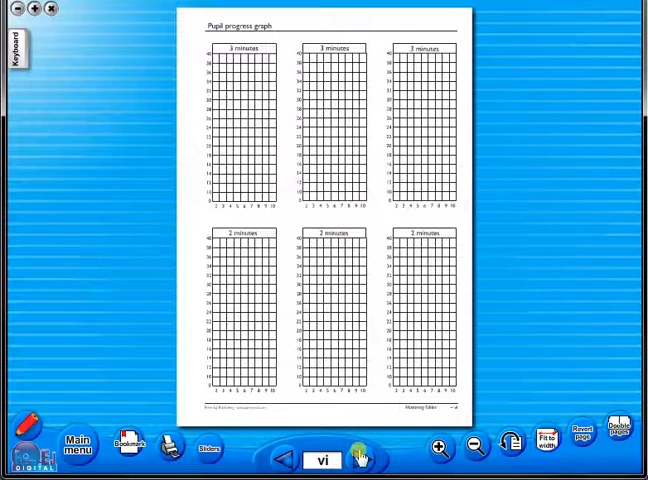
click(357, 448)
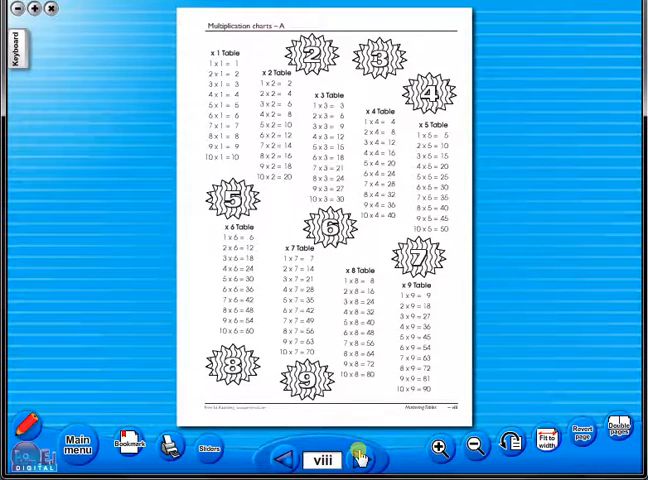
click(357, 452)
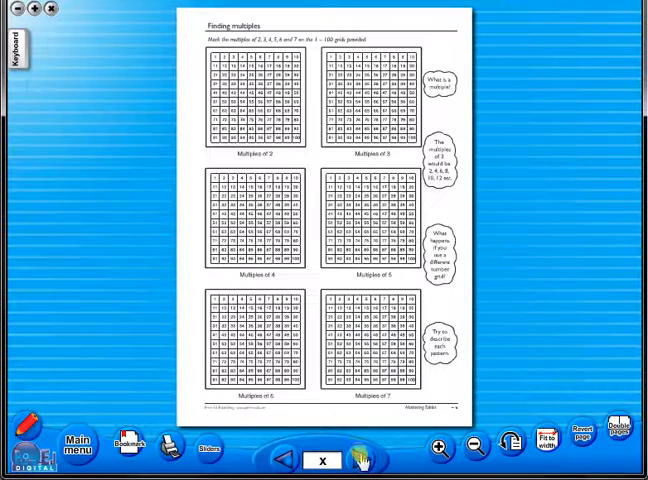
click(362, 448)
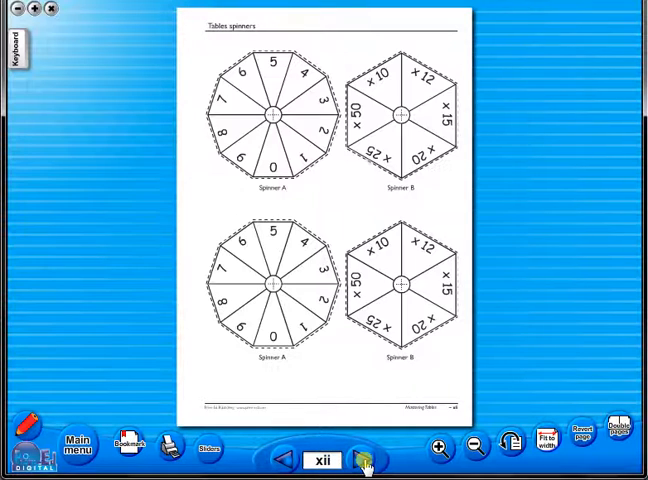
click(363, 459)
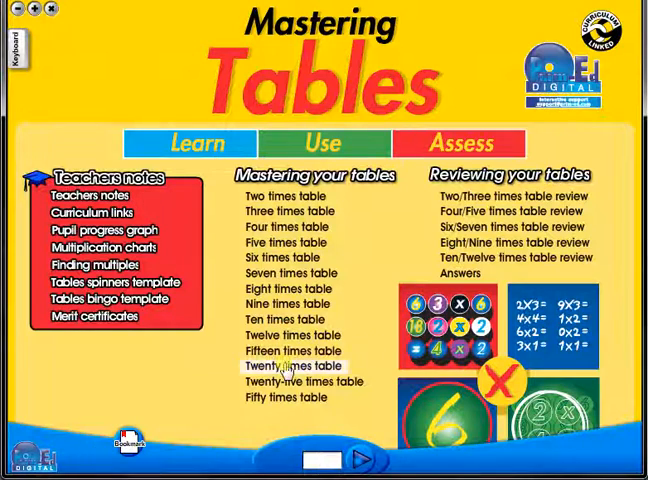
mouse_move(478, 196)
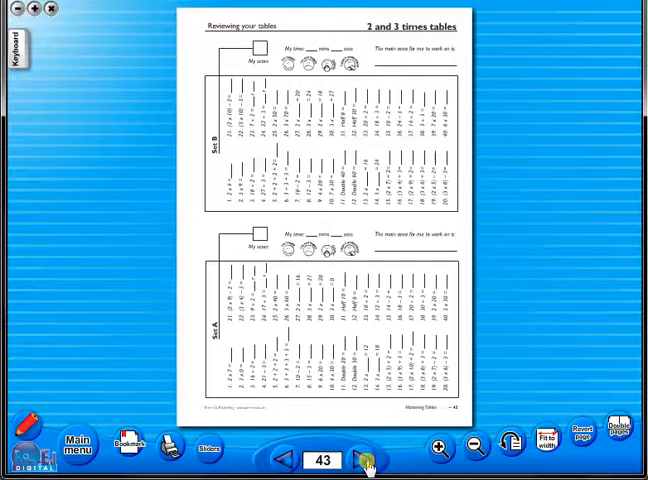
Step: Page through the 8 and 9 and the 10 and 12 times tables reviews into the Answers pages
click(362, 456)
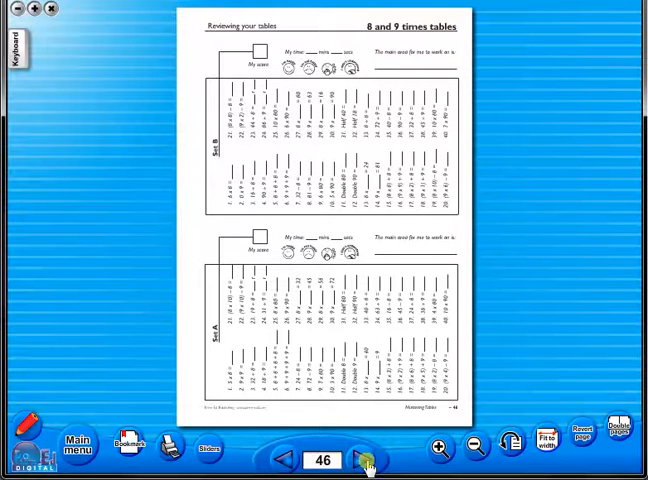
mouse_move(508, 454)
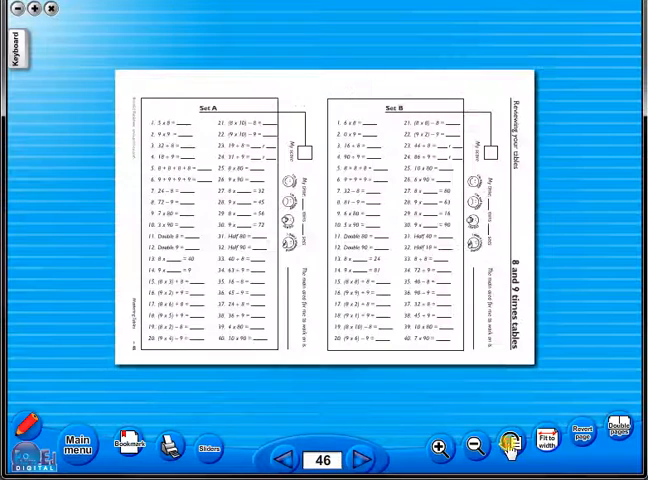
click(357, 456)
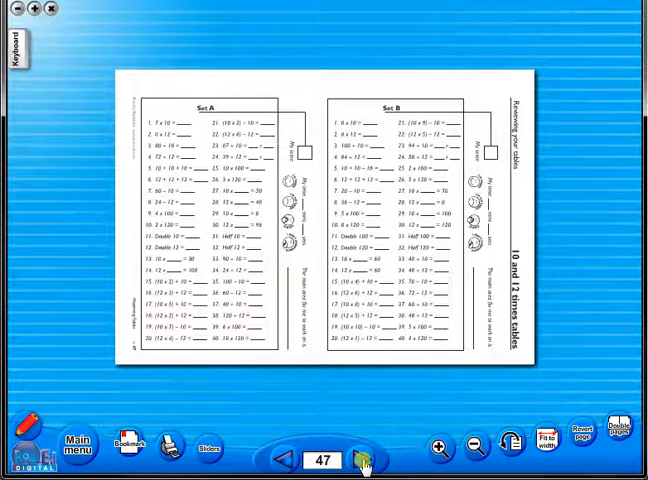
click(357, 456)
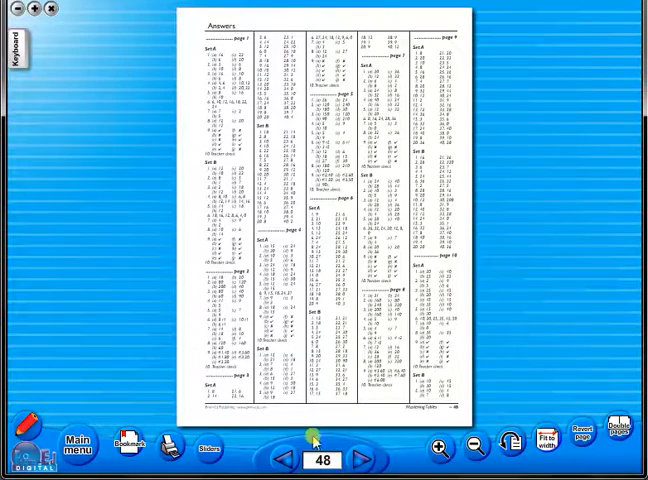
click(360, 459)
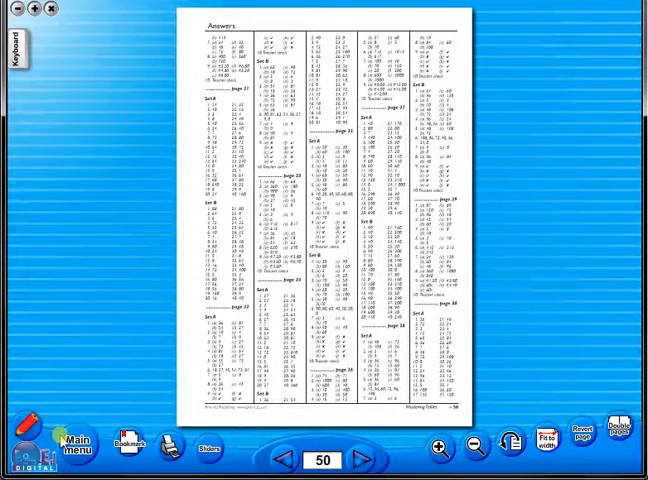